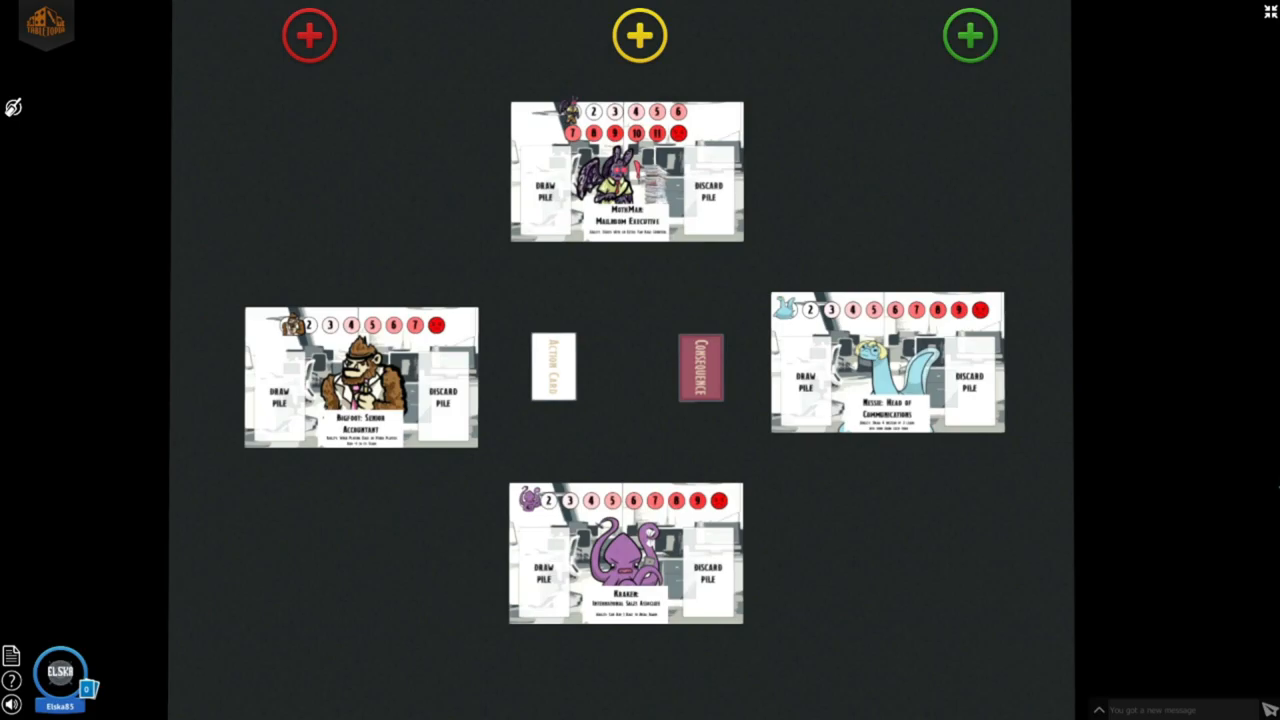
- Show the camera and controls help sidebar on the left of the card table
{"action": "left_click", "coordinate": [12, 680]}
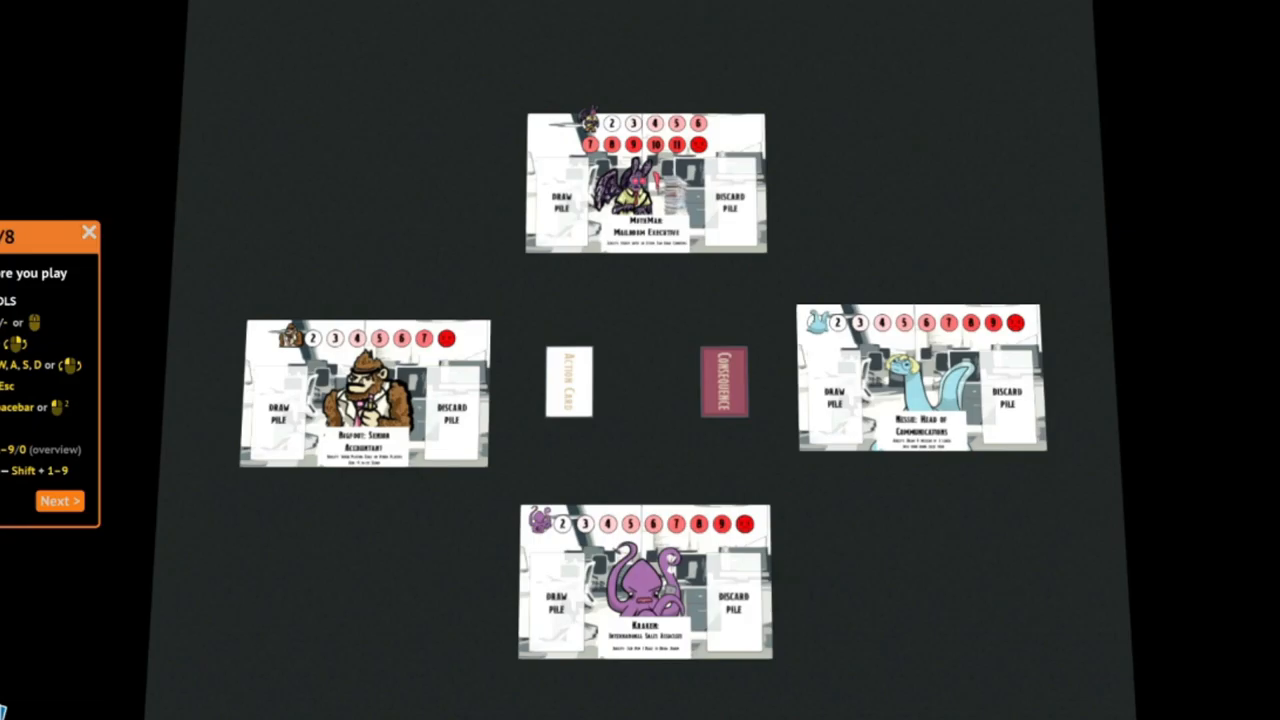
{"action": "mouse_move", "coordinate": [480, 104]}
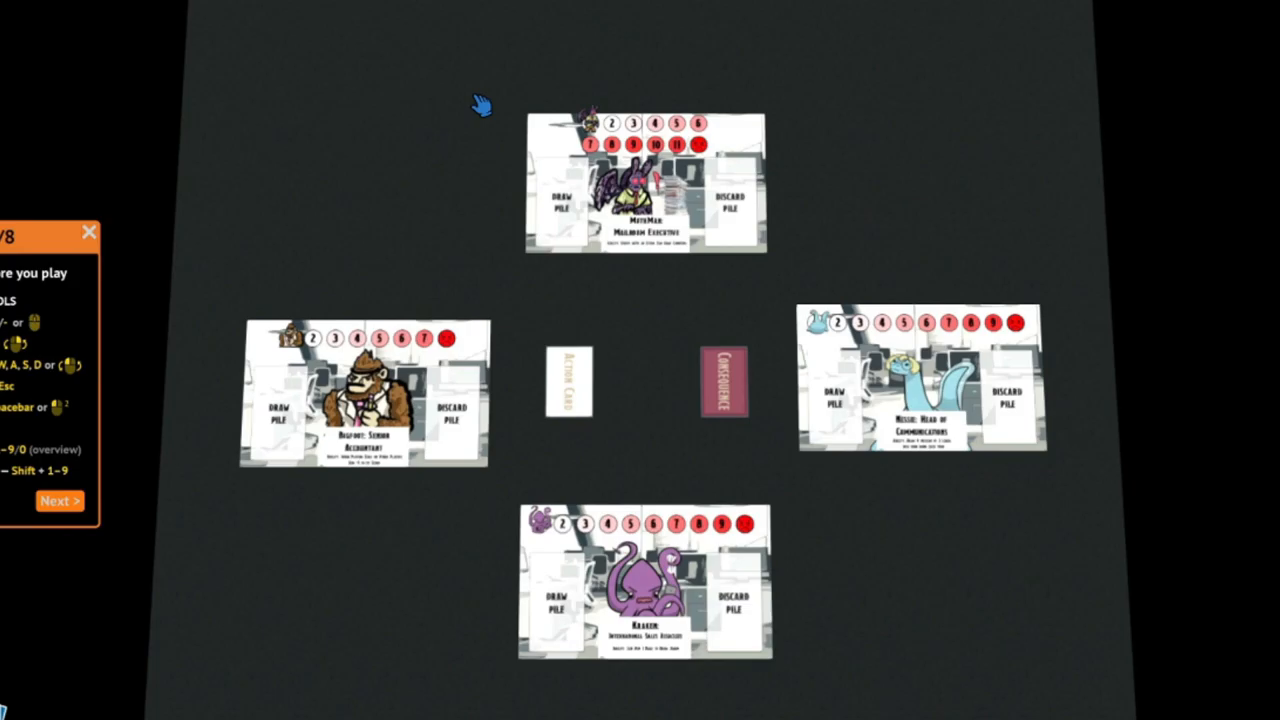